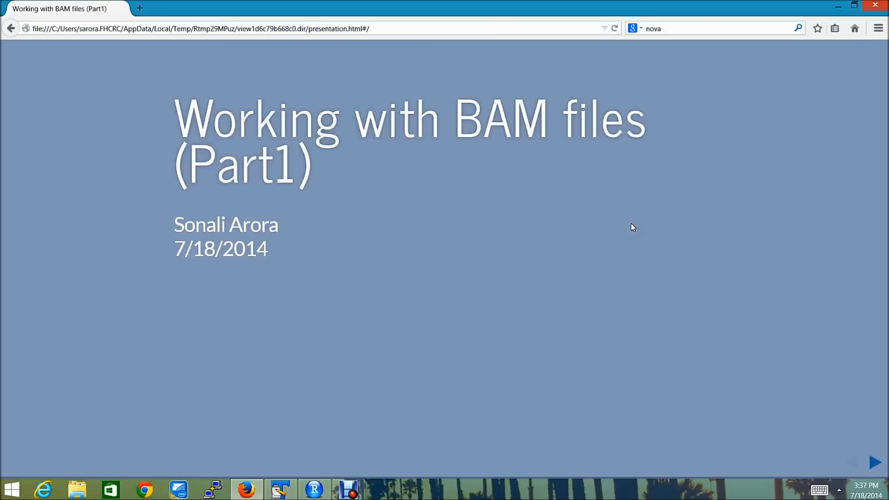
Advance the Firefox presentation to the Topics Covered slide.
click(629, 226)
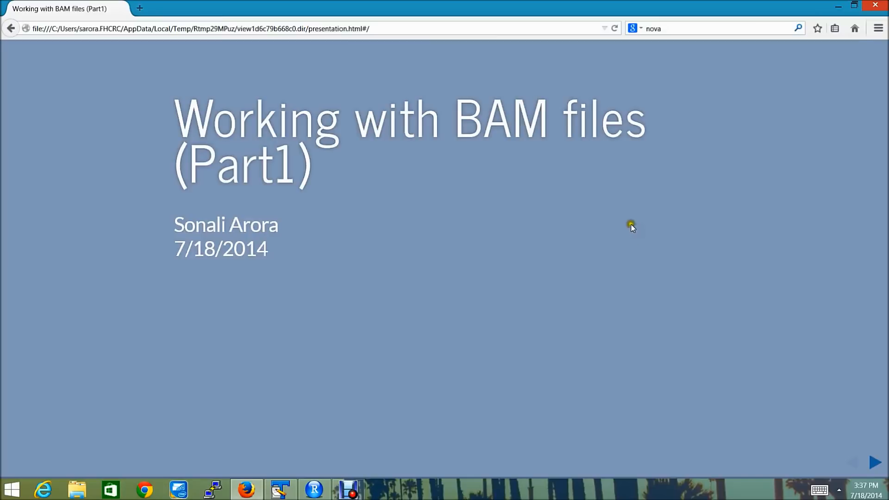
mouse_move(877, 465)
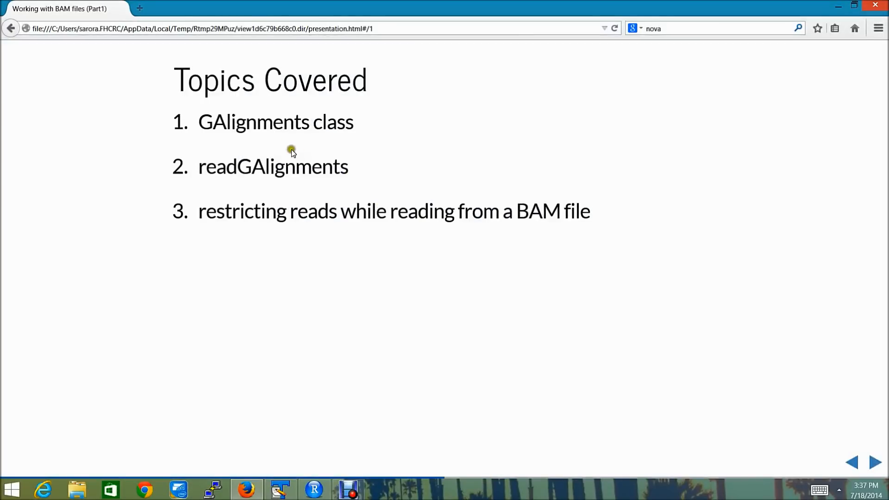
mouse_move(248, 194)
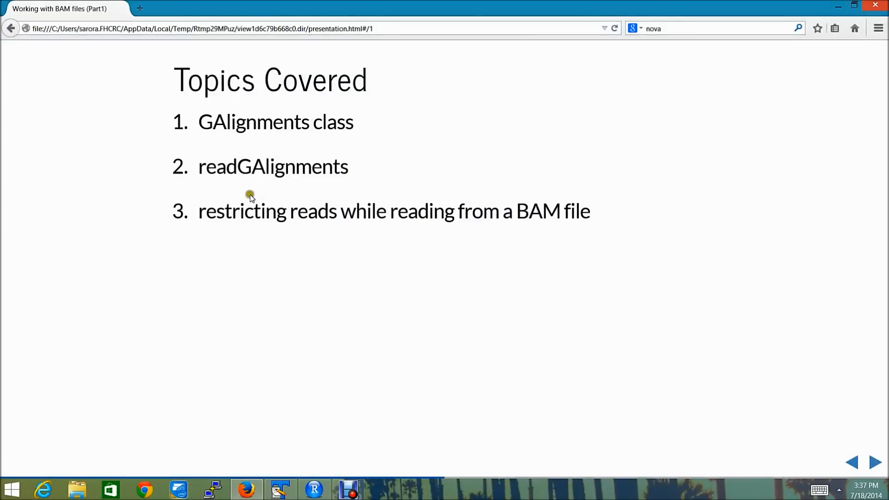
mouse_move(360, 158)
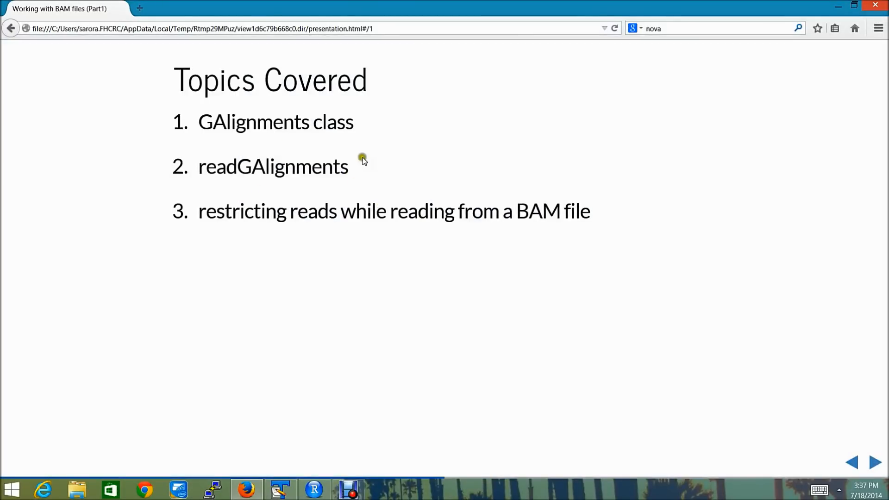
mouse_move(212, 223)
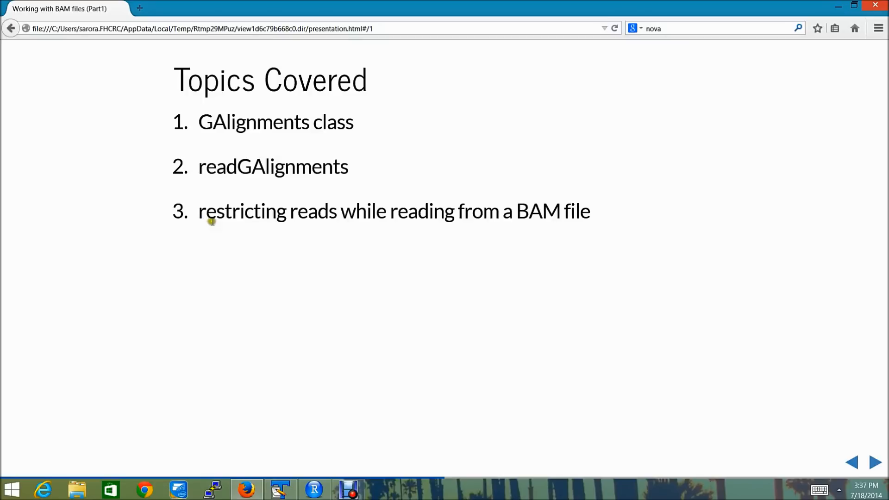
mouse_move(340, 210)
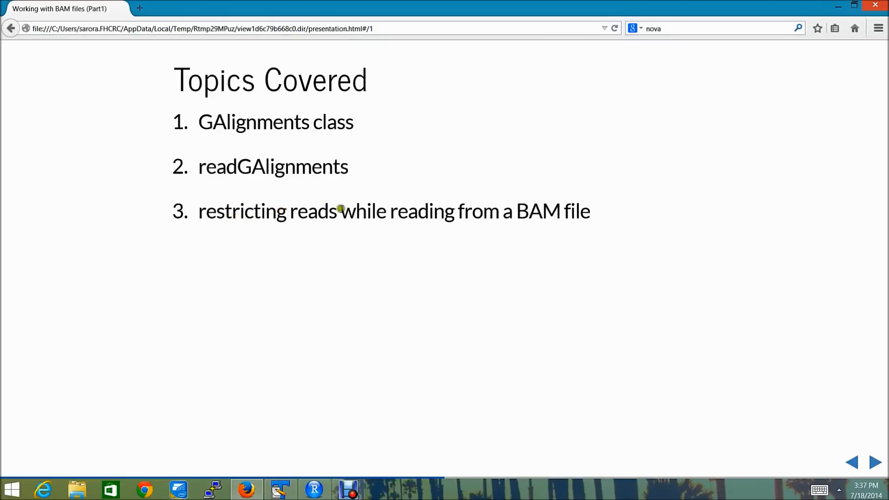
Run the script's workspace-clearing, library-loading and bamfile lines, printing the ERR127306_chr14.bam path.
click(313, 489)
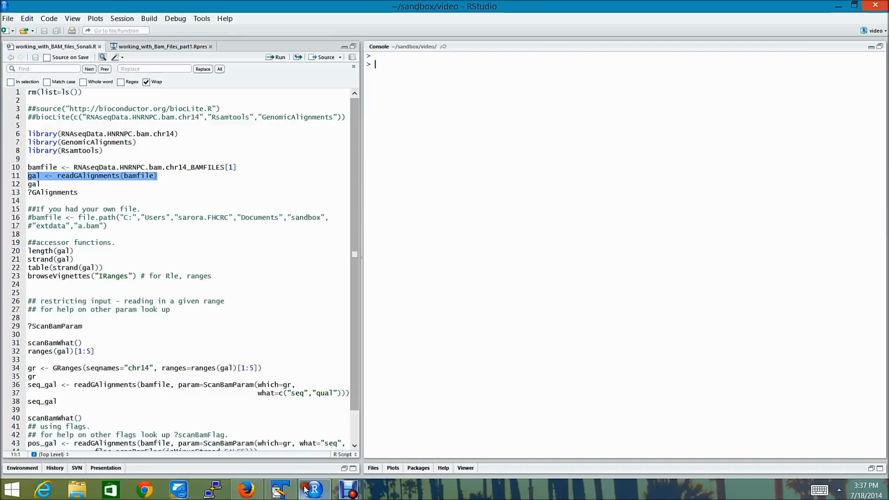
click(33, 93)
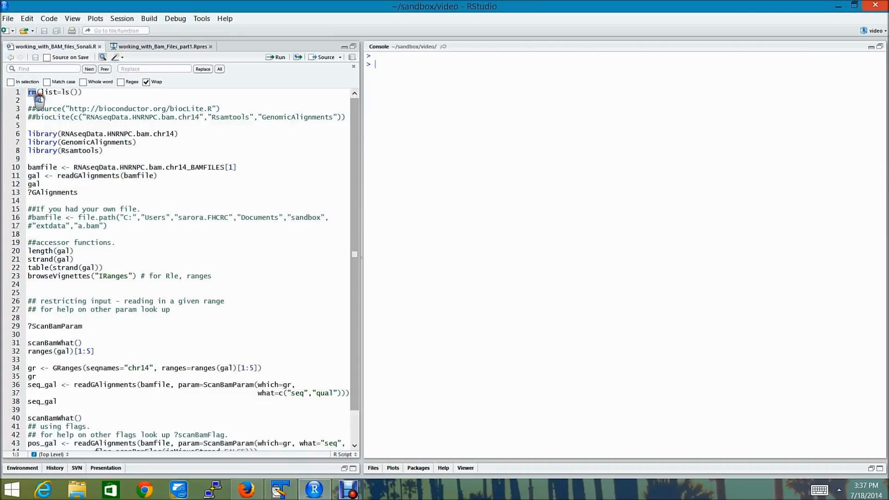
drag(28, 91, 104, 150)
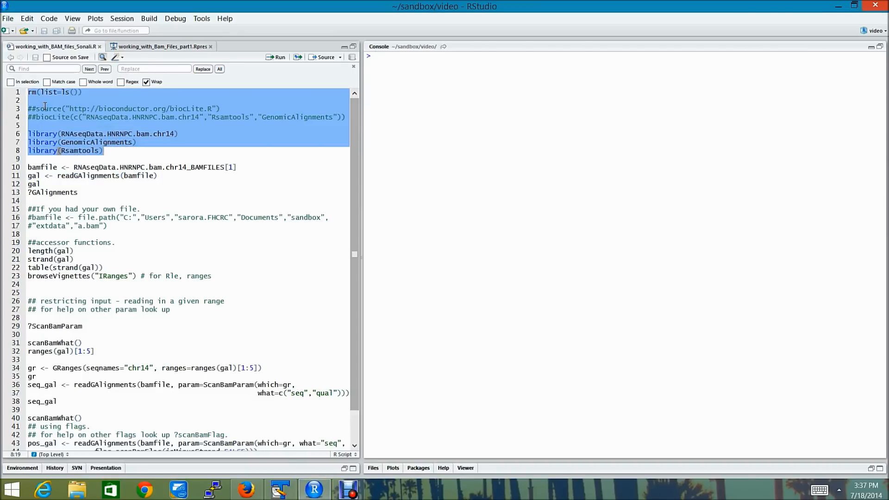
click(278, 57)
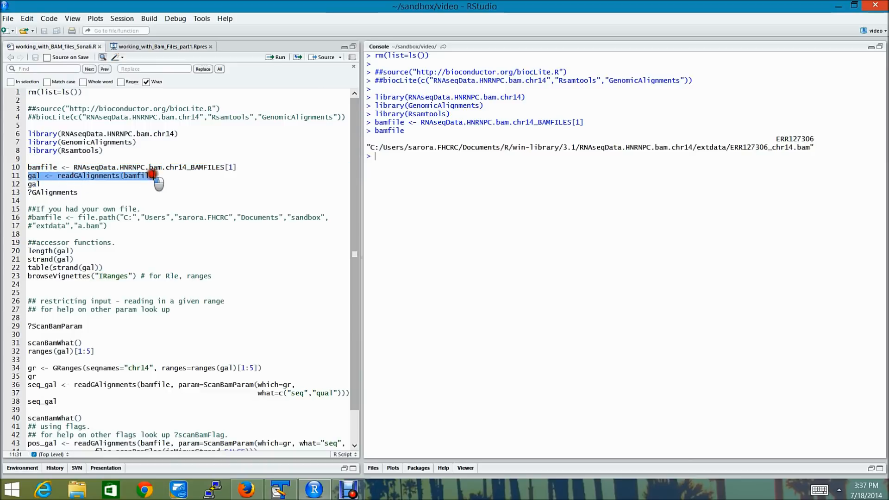
Run readGAlignments on bamfile and print gal, showing 800484 alignments.
click(276, 57)
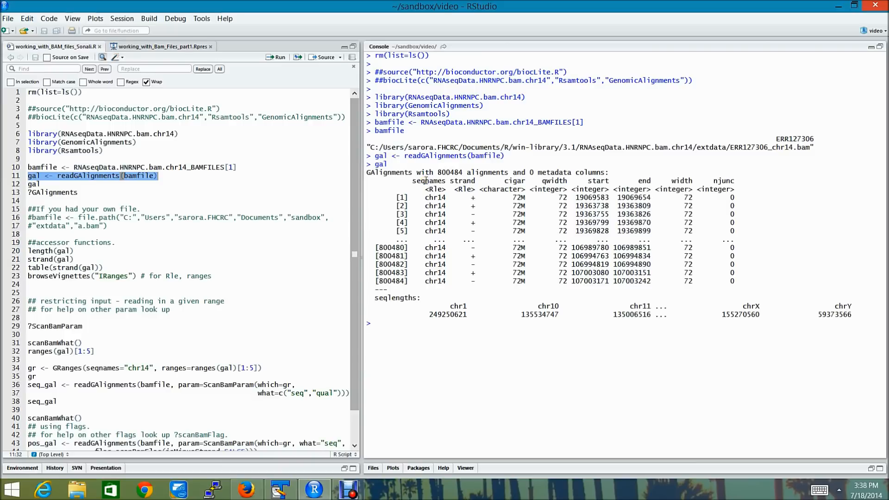
mouse_move(394, 164)
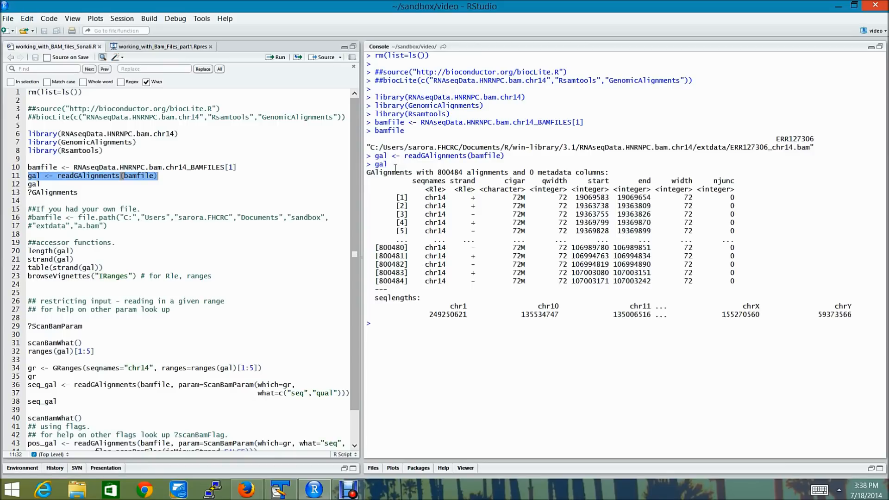
mouse_move(226, 129)
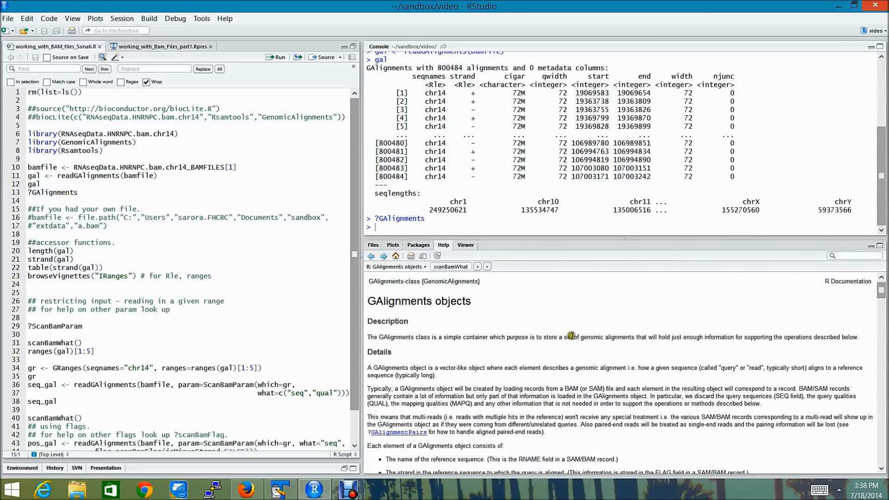
Scroll the GAlignments help page down to its Accessors section.
scroll(down, 3)
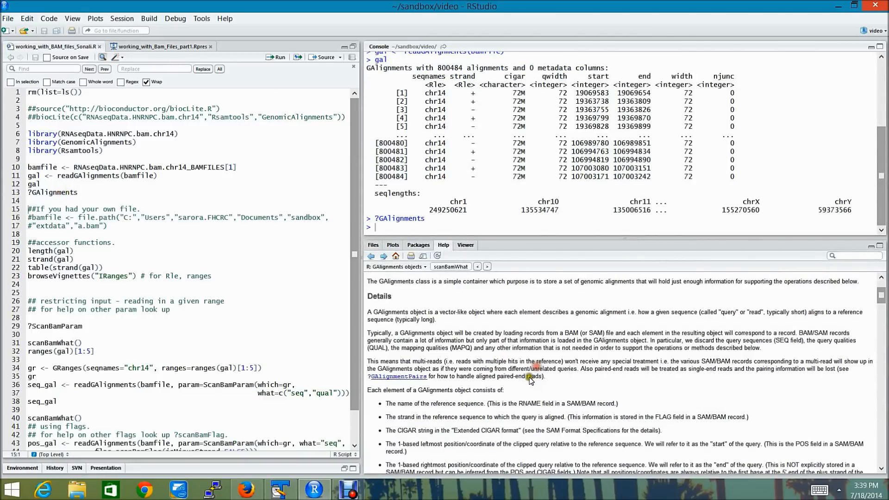
scroll(down, 3)
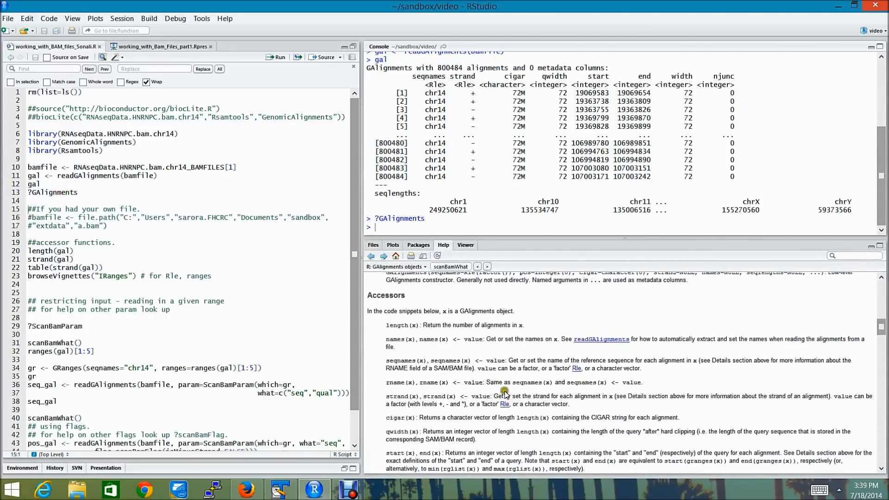
scroll(down, 3)
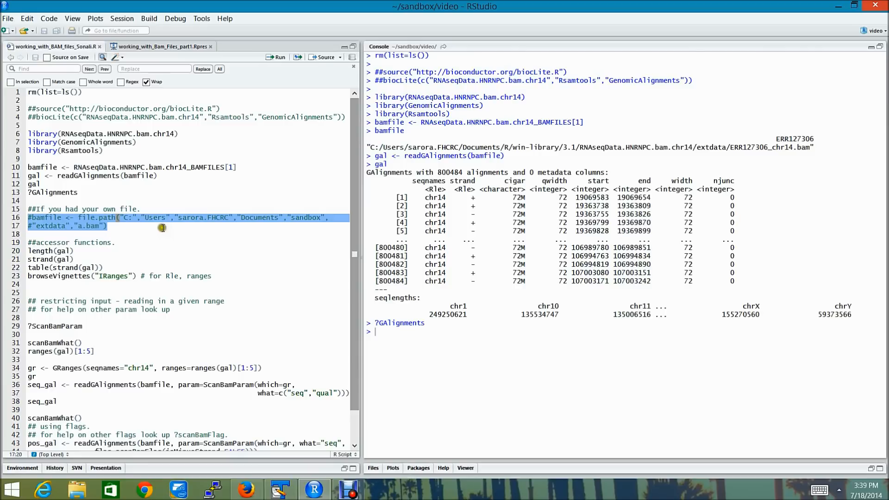
mouse_move(145, 232)
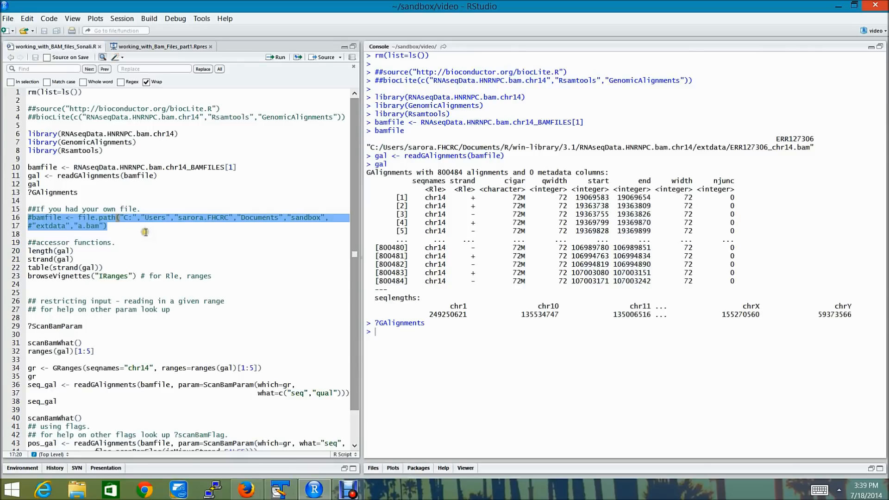
mouse_move(211, 231)
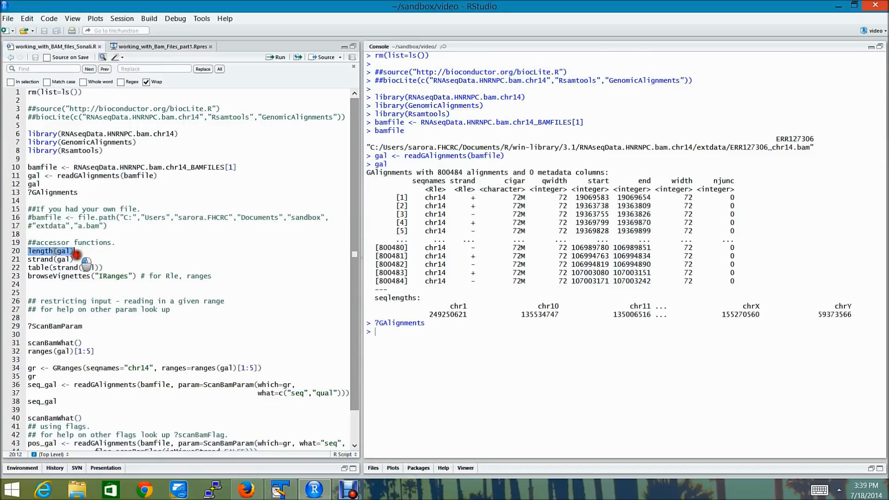
drag(76, 251, 102, 268)
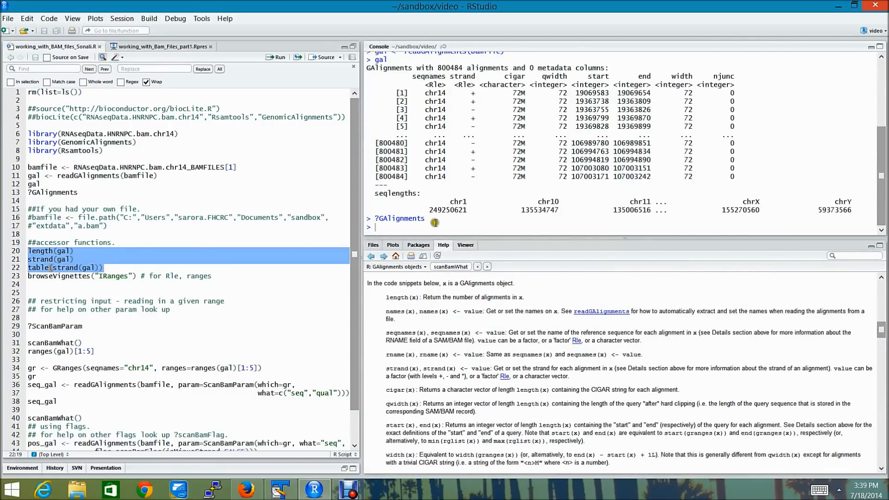
Run length(gal), returning 800484, and then strand() in the console.
text(length)
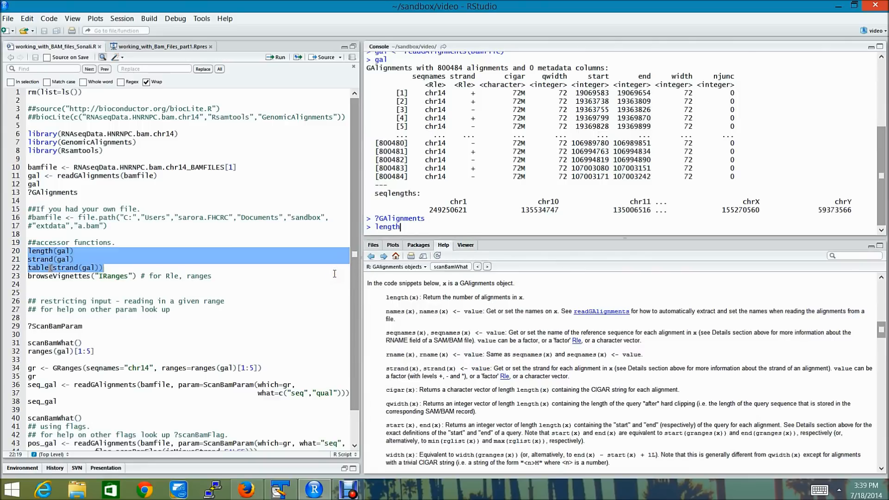
text((g))
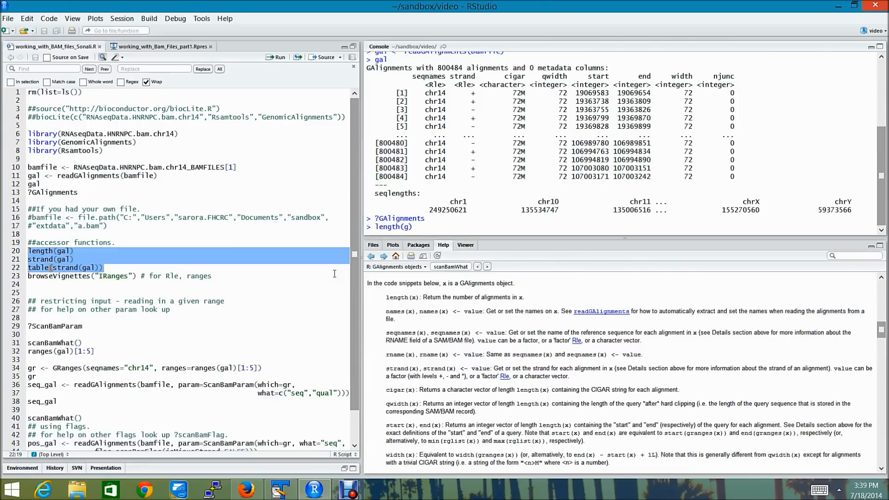
key(Return)
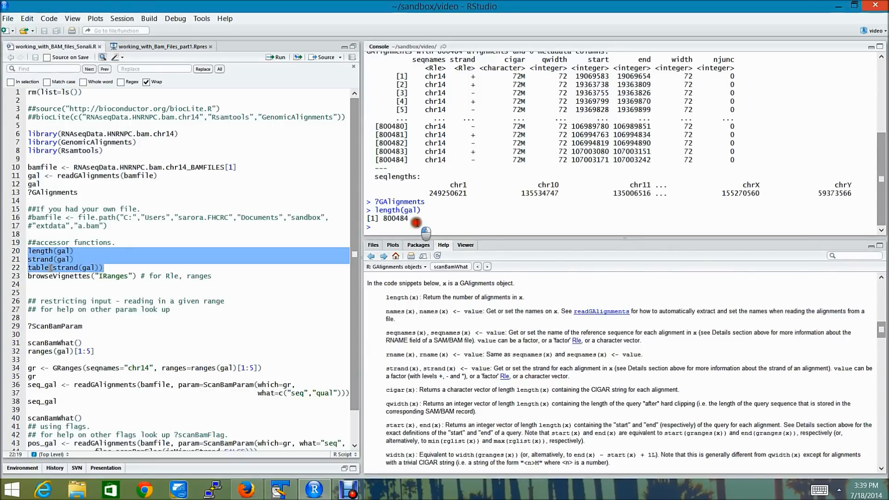
text(strand())
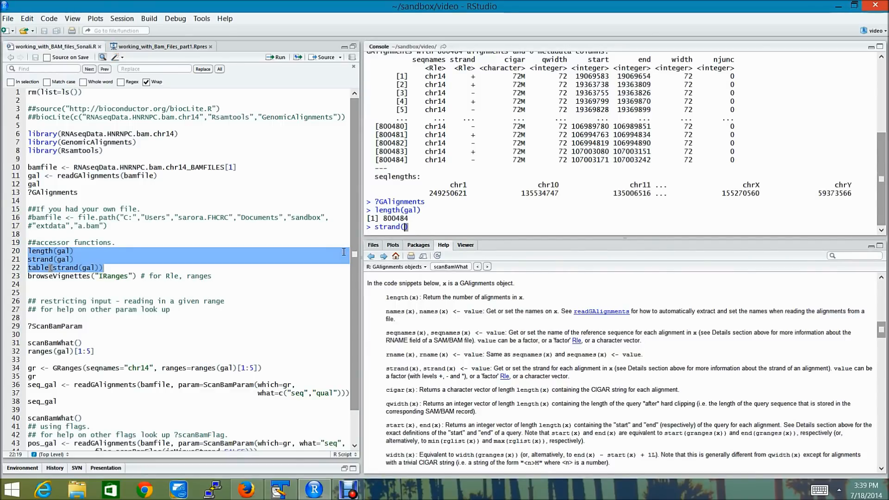
key(Return)
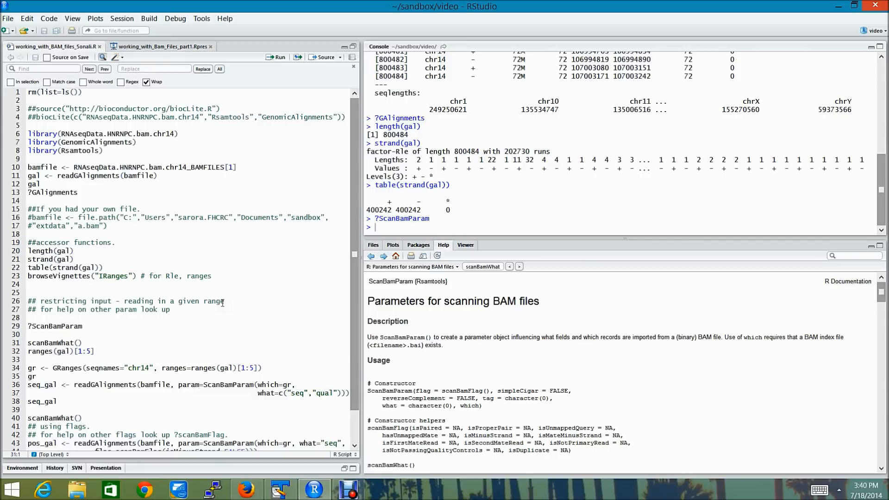
mouse_move(309, 254)
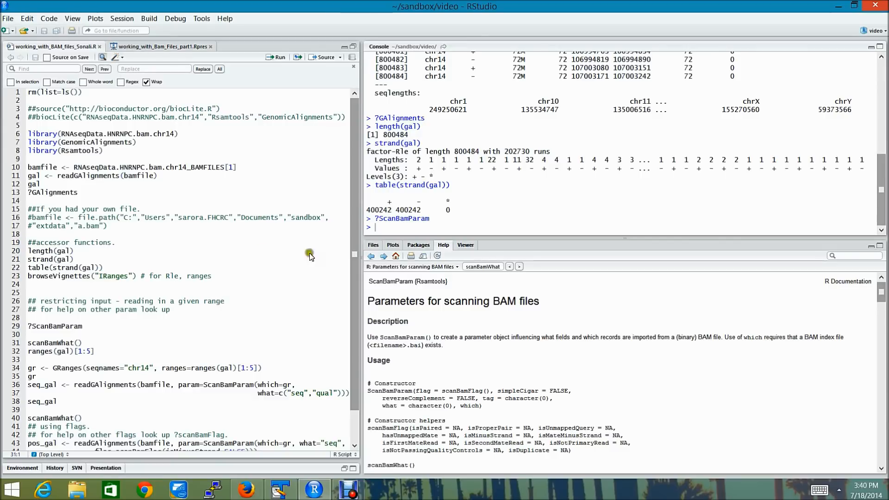
mouse_move(456, 436)
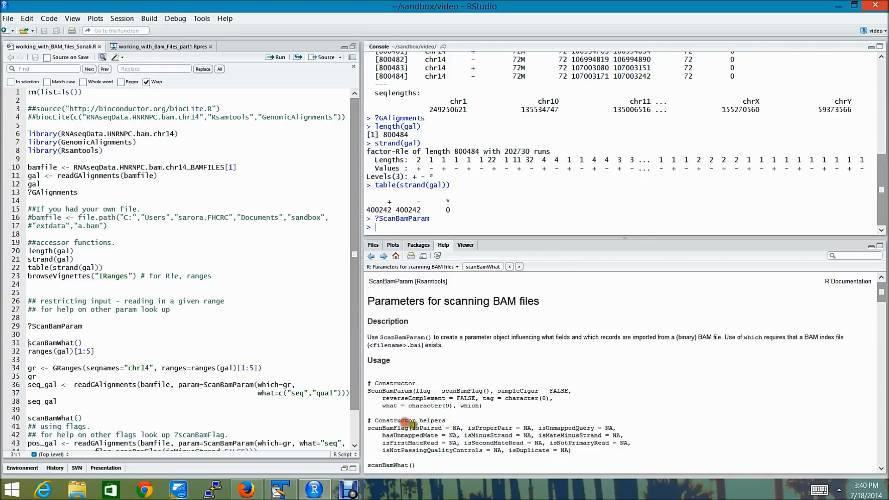
Select scanBamFlag in the help page and list the importable BAM fields via scanBamWhat().
double_click(396, 428)
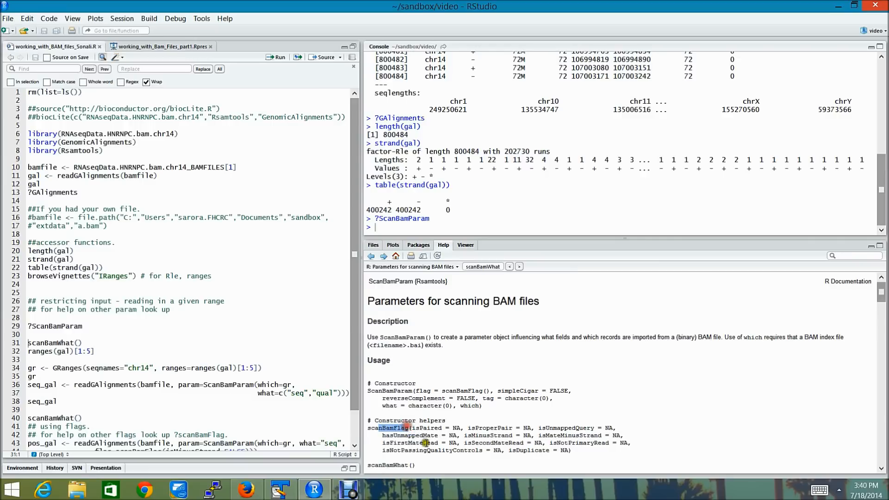
mouse_move(439, 443)
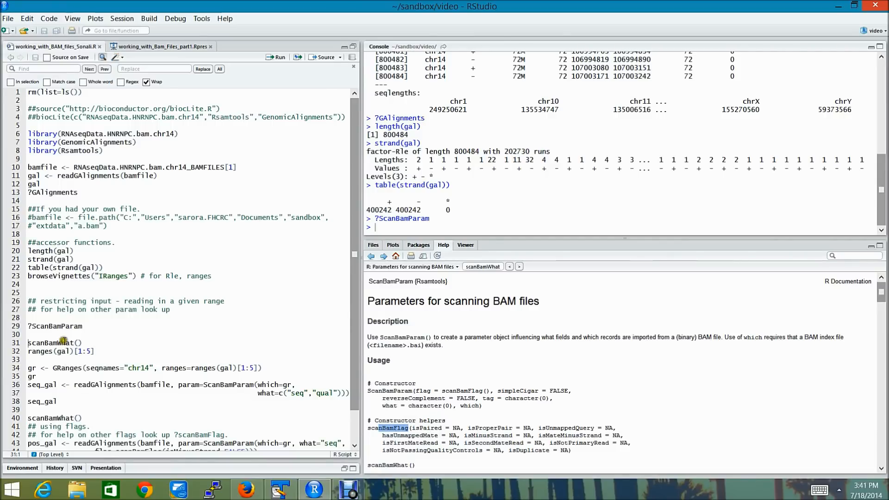
mouse_move(73, 342)
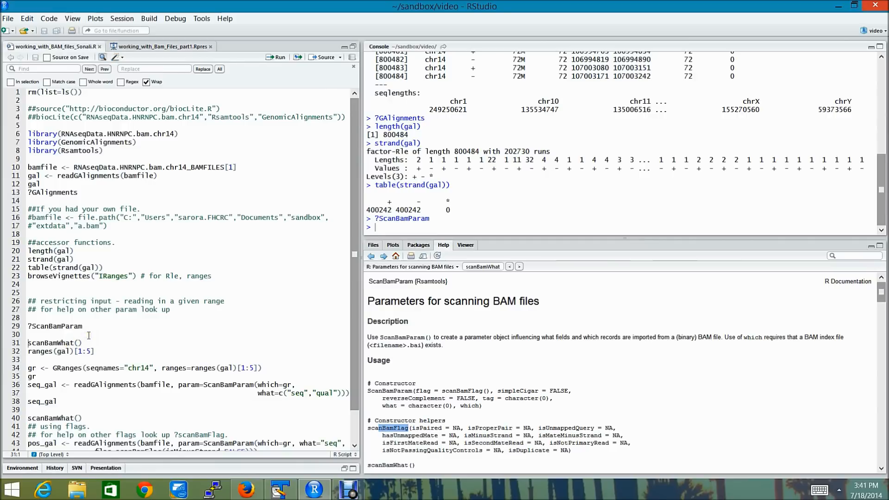
mouse_move(87, 327)
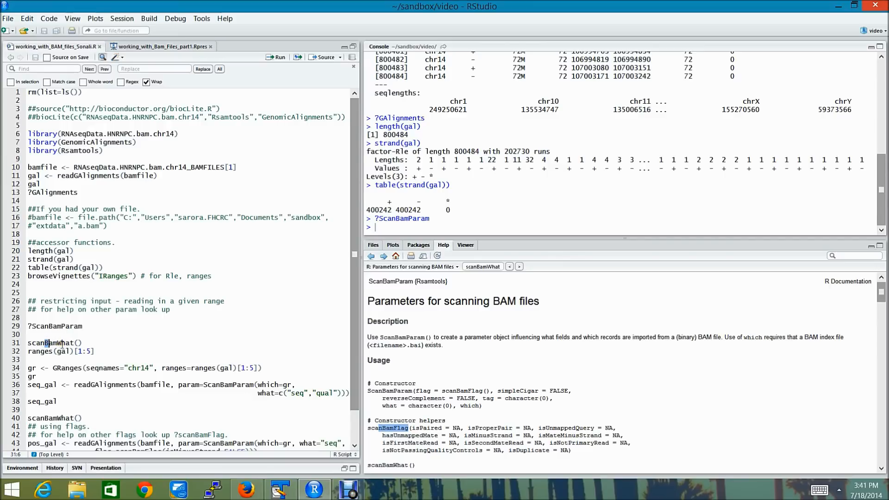
text(B)
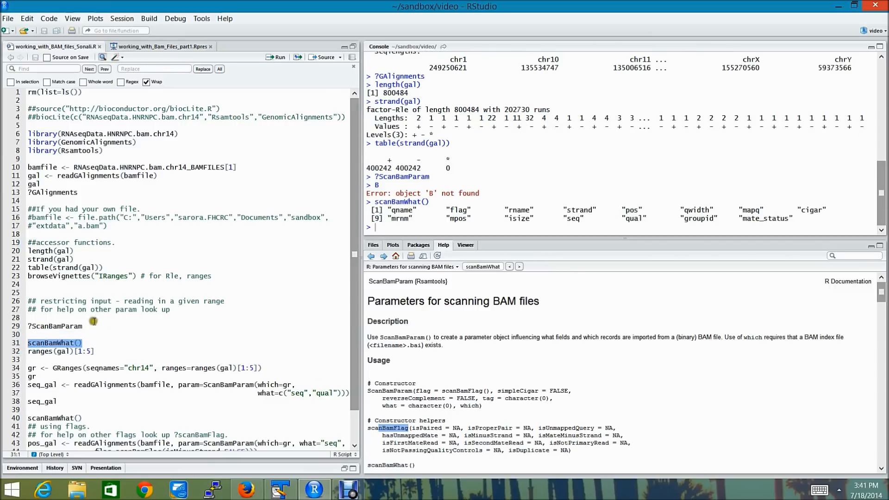
mouse_move(498, 209)
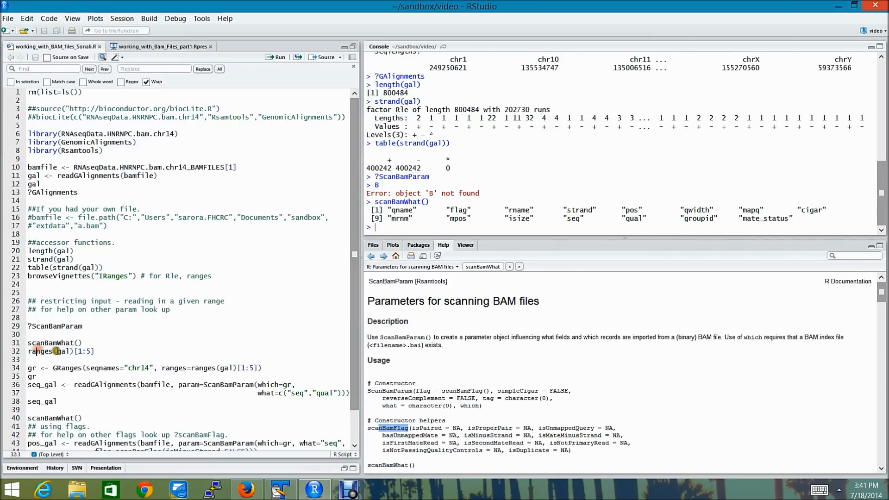
Build and print gr, a GRanges of the first five chr14 read ranges.
triple_click(58, 351)
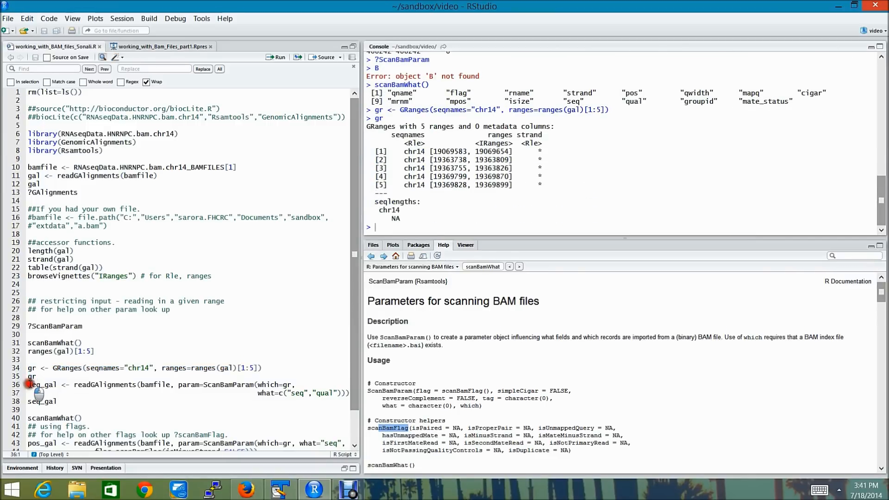
Run readGAlignments within gr with seq and qual, printing 9 alignments, and enlarge the console.
drag(28, 384, 108, 394)
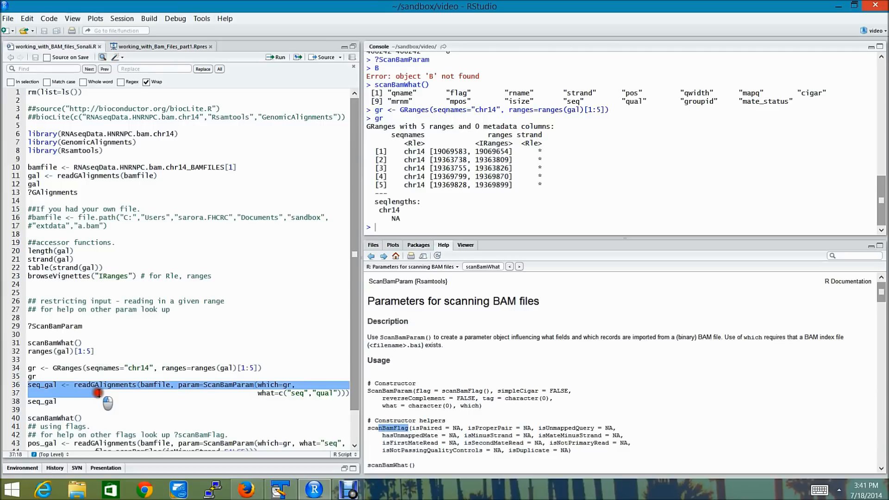
mouse_move(141, 394)
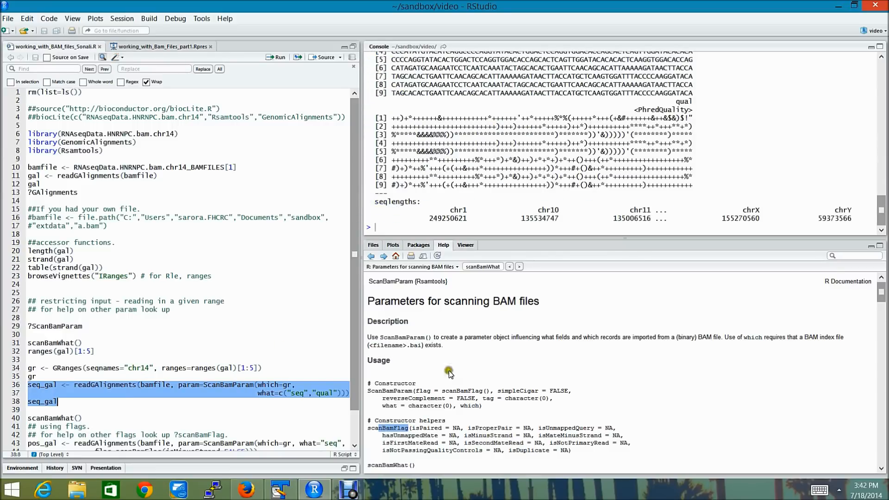
click(278, 57)
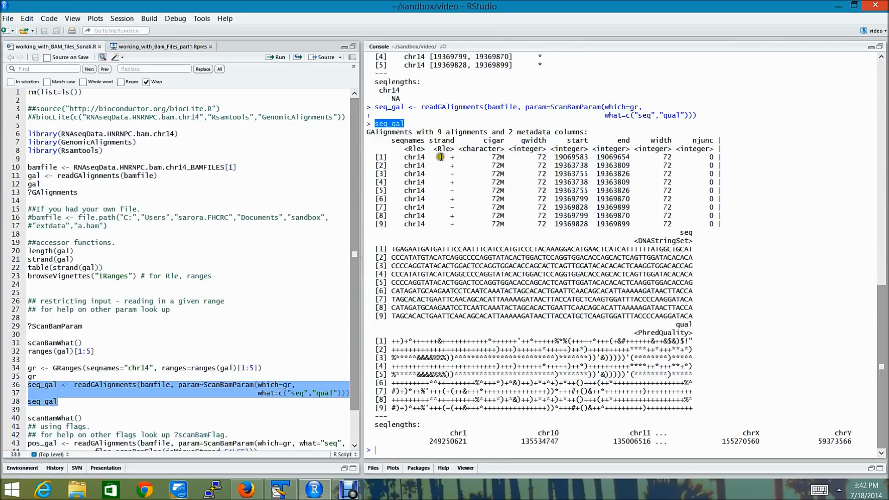
mouse_move(577, 157)
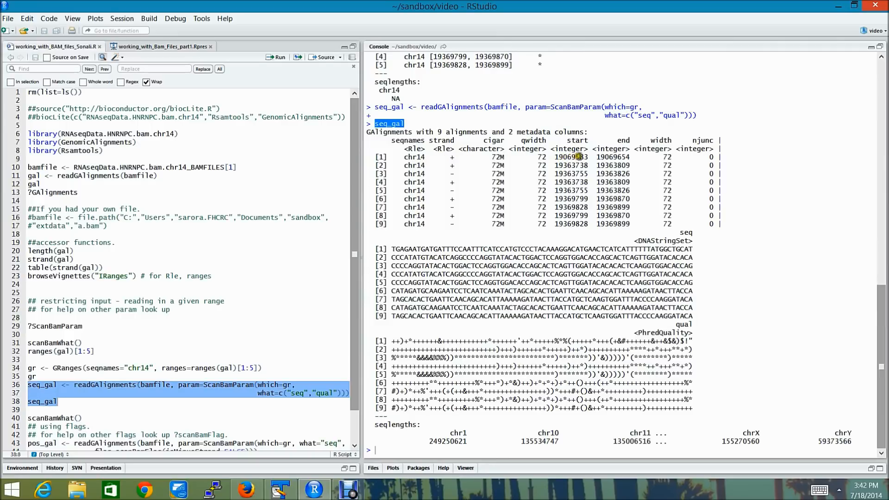
mouse_move(681, 165)
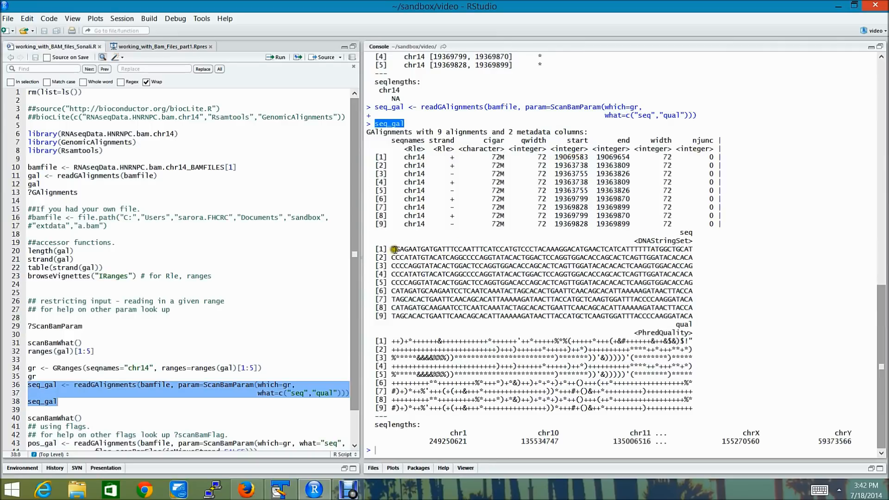
mouse_move(433, 349)
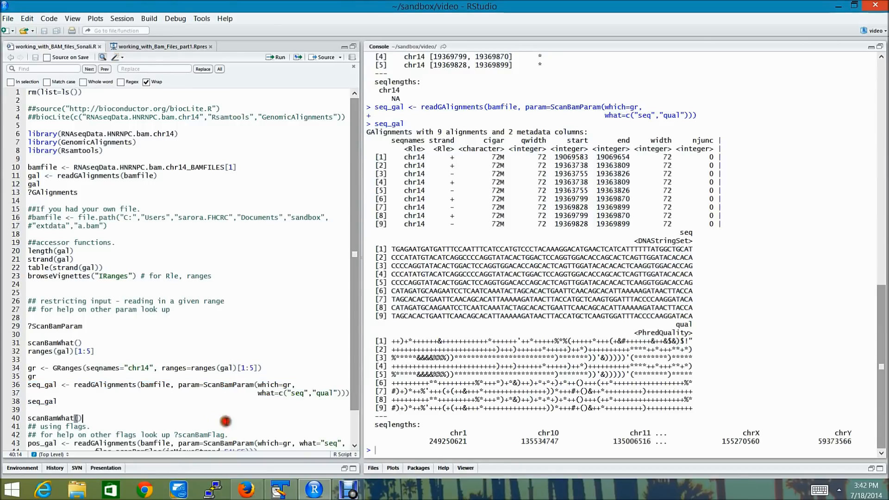
Highlight the flag argument in the positive-strand pos_gal command.
scroll(down, 3)
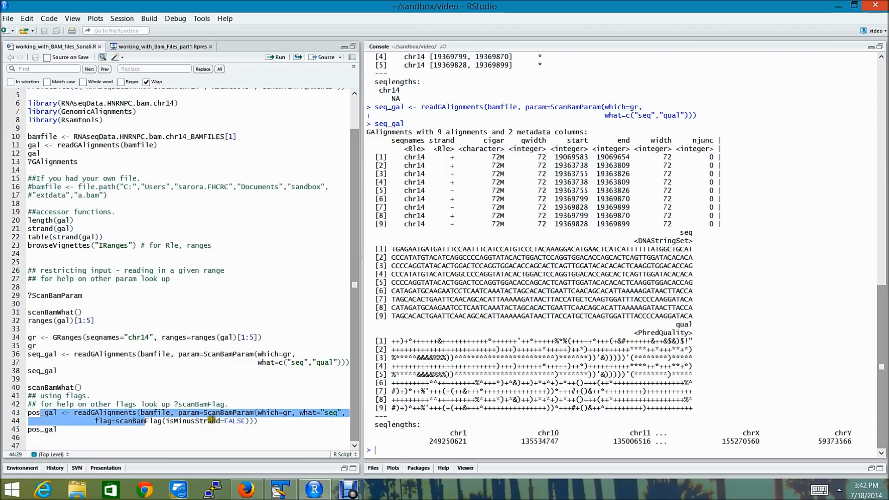
click(103, 420)
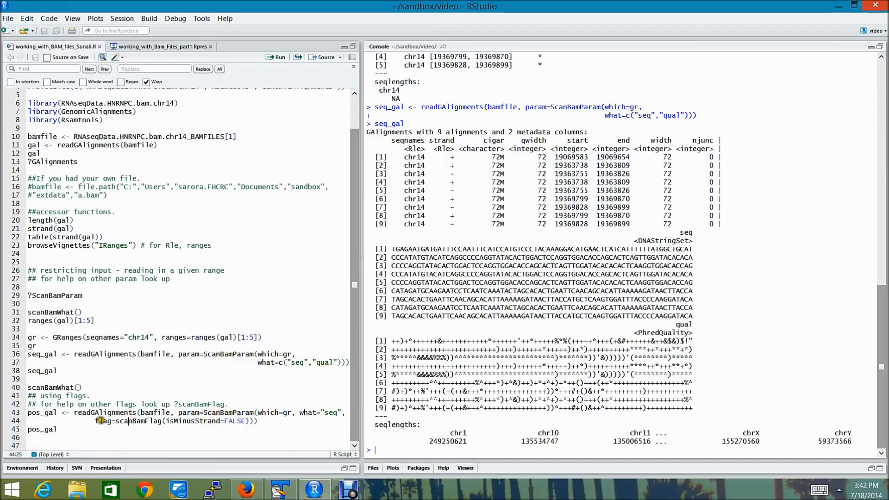
double_click(105, 421)
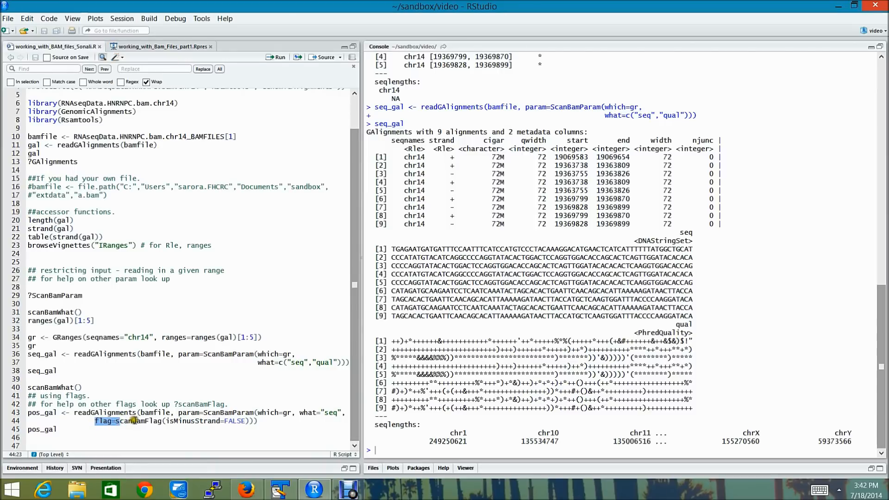
mouse_move(233, 432)
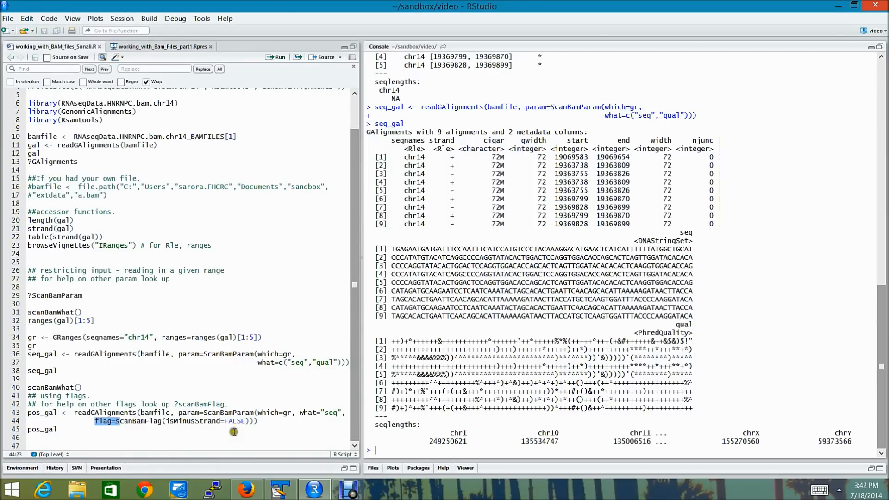
Run the pos_gal command and print its 5 plus-strand alignments with seq.
drag(28, 412, 256, 421)
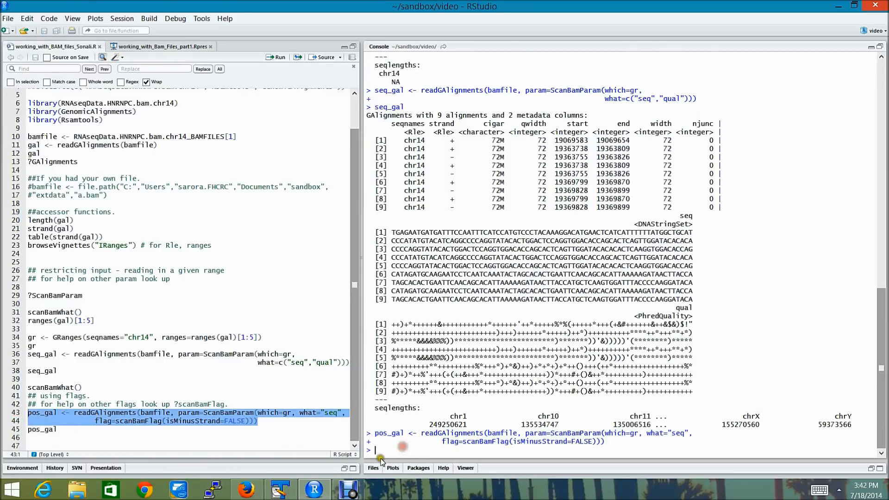
text(pos_ga)
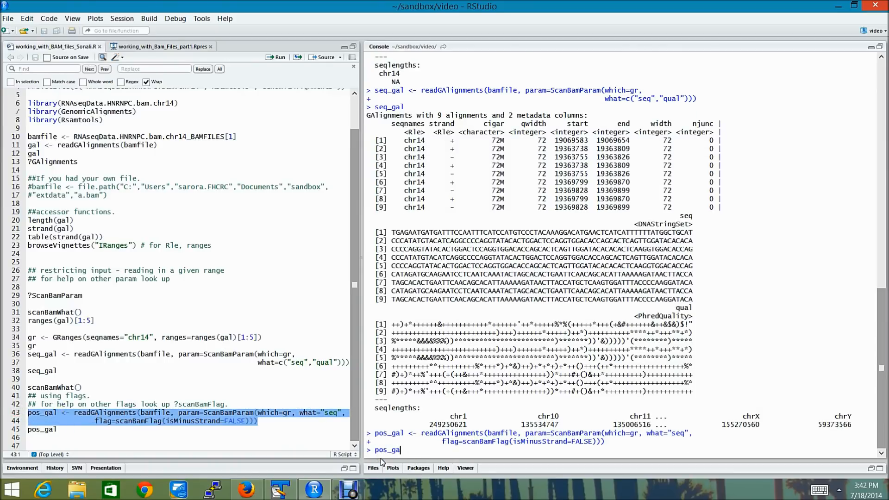
key(Return)
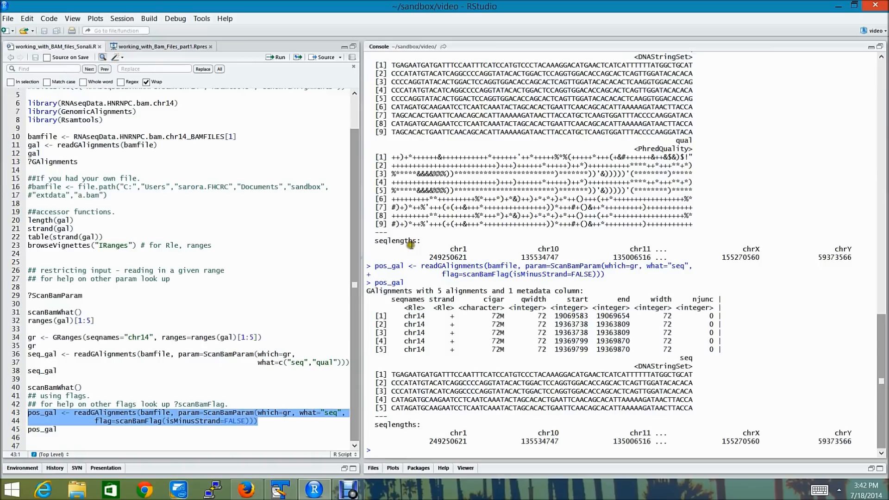
mouse_move(446, 300)
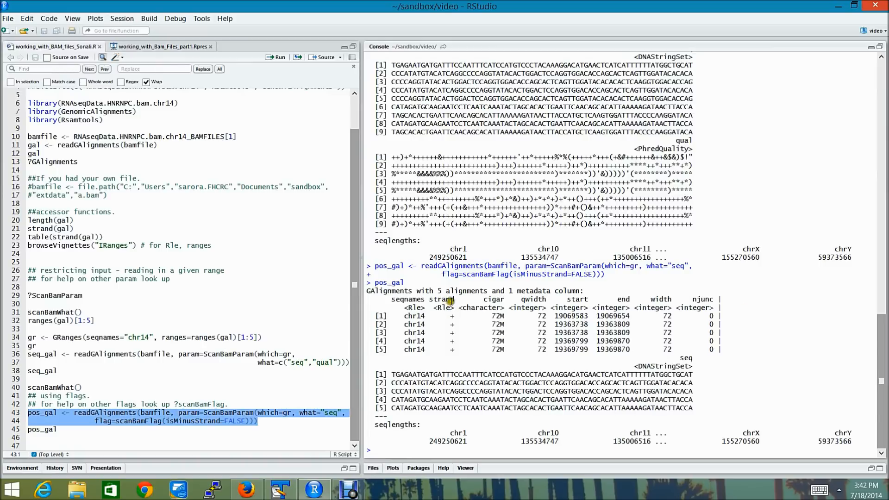
mouse_move(476, 353)
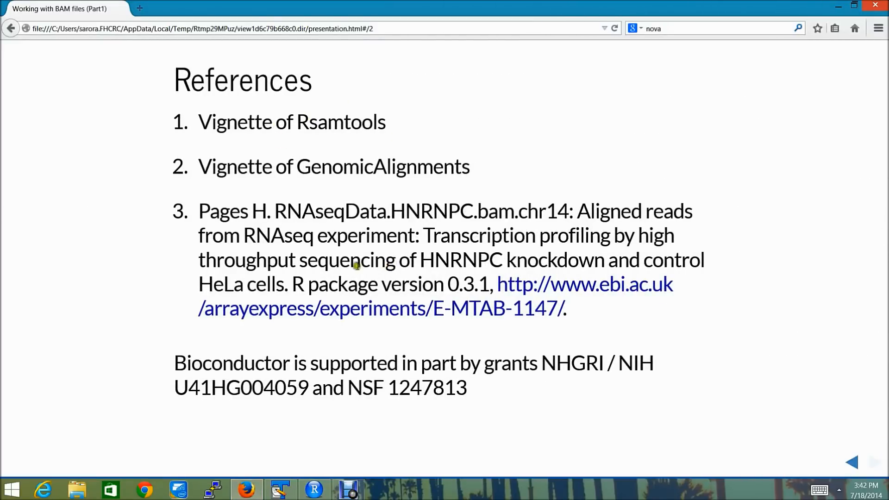
mouse_move(219, 122)
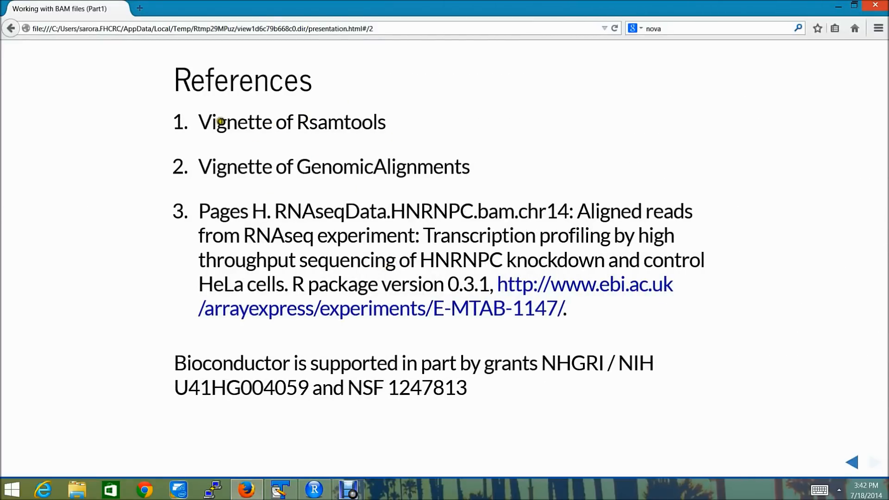
mouse_move(270, 163)
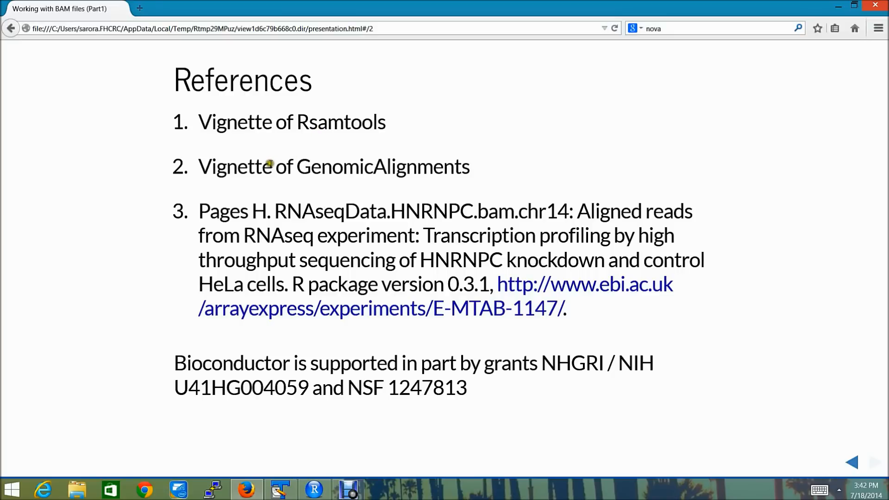
mouse_move(409, 172)
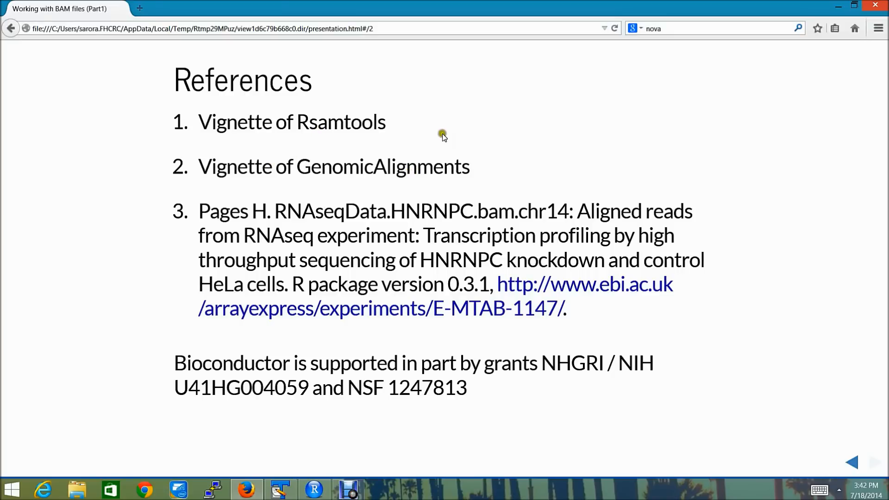
mouse_move(444, 138)
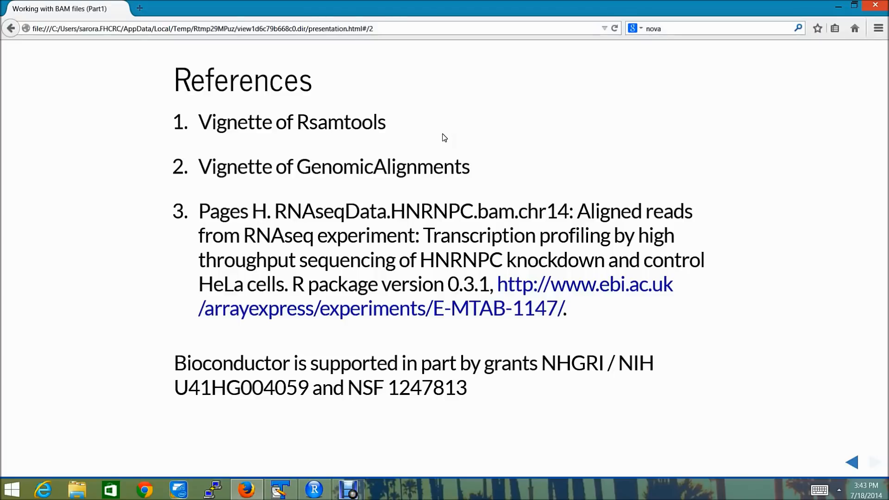
mouse_move(448, 276)
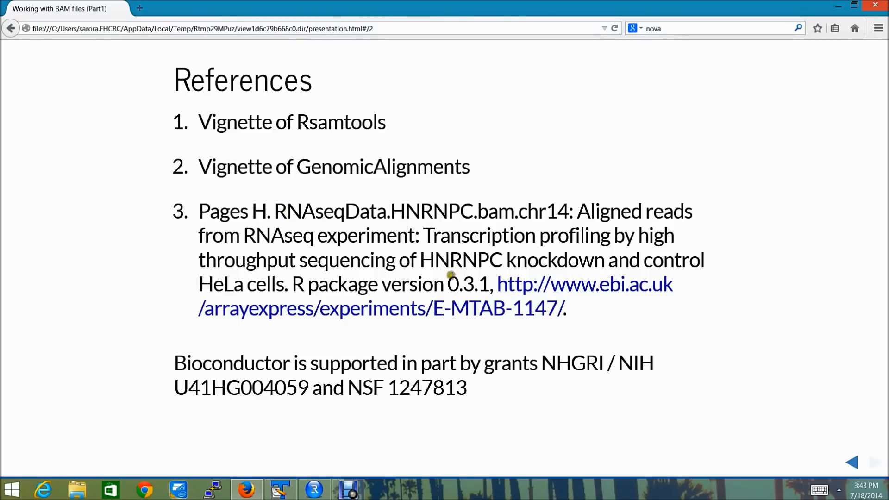
mouse_move(440, 369)
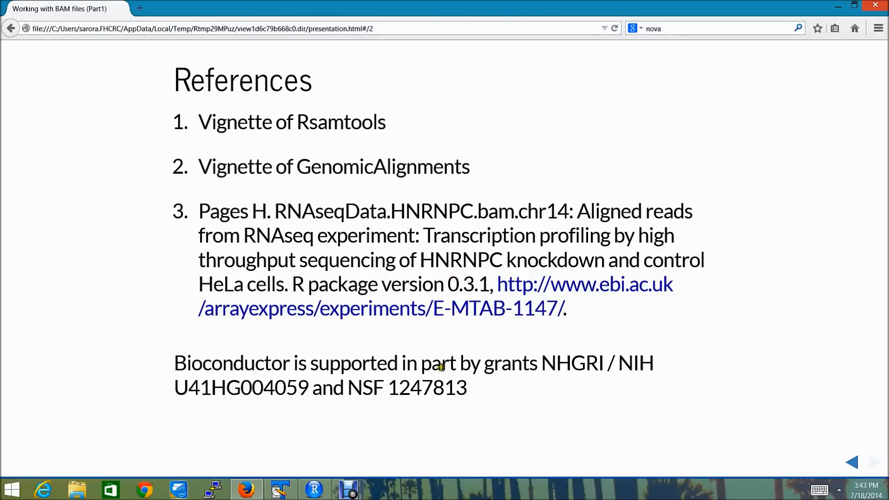